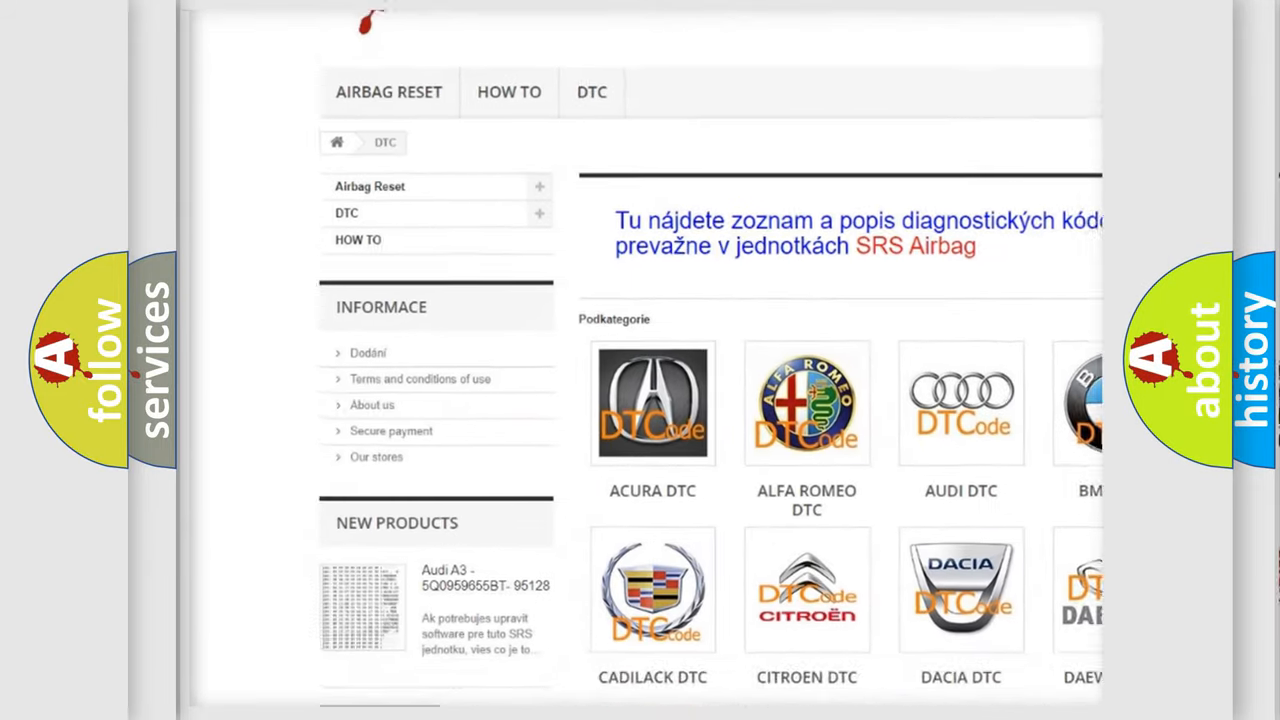
scroll("down", 3)
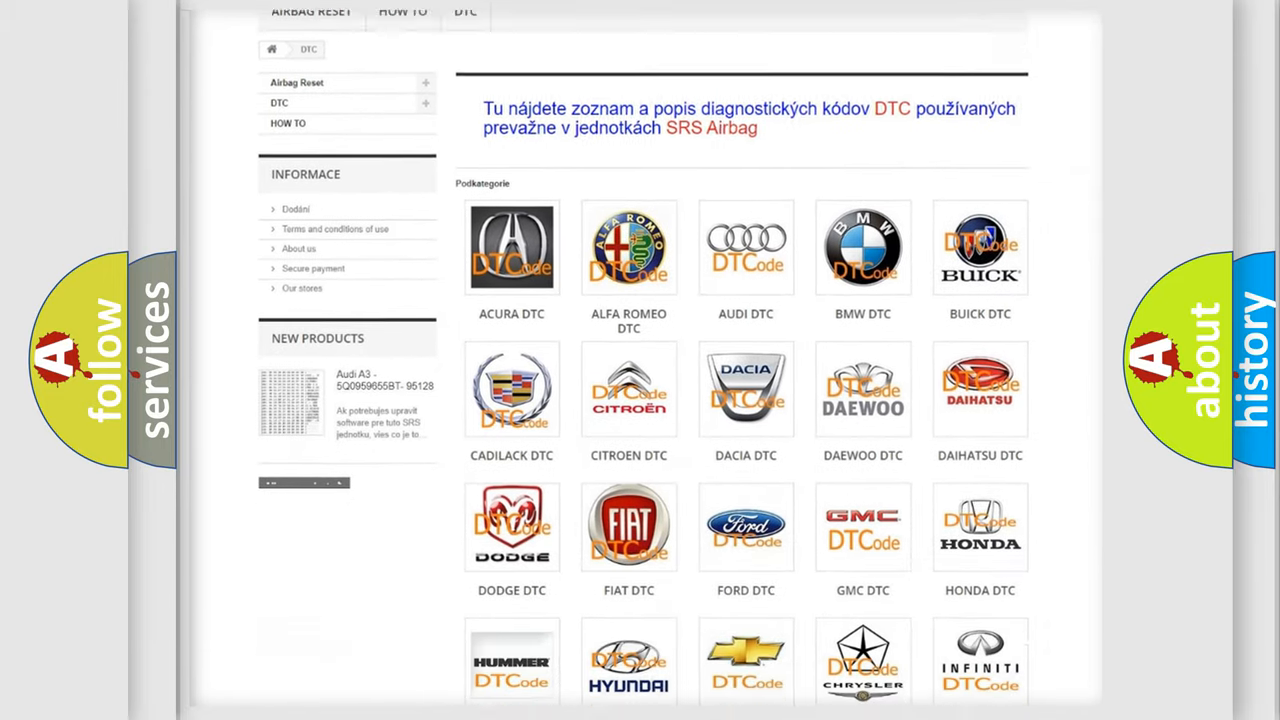
scroll("down", 3)
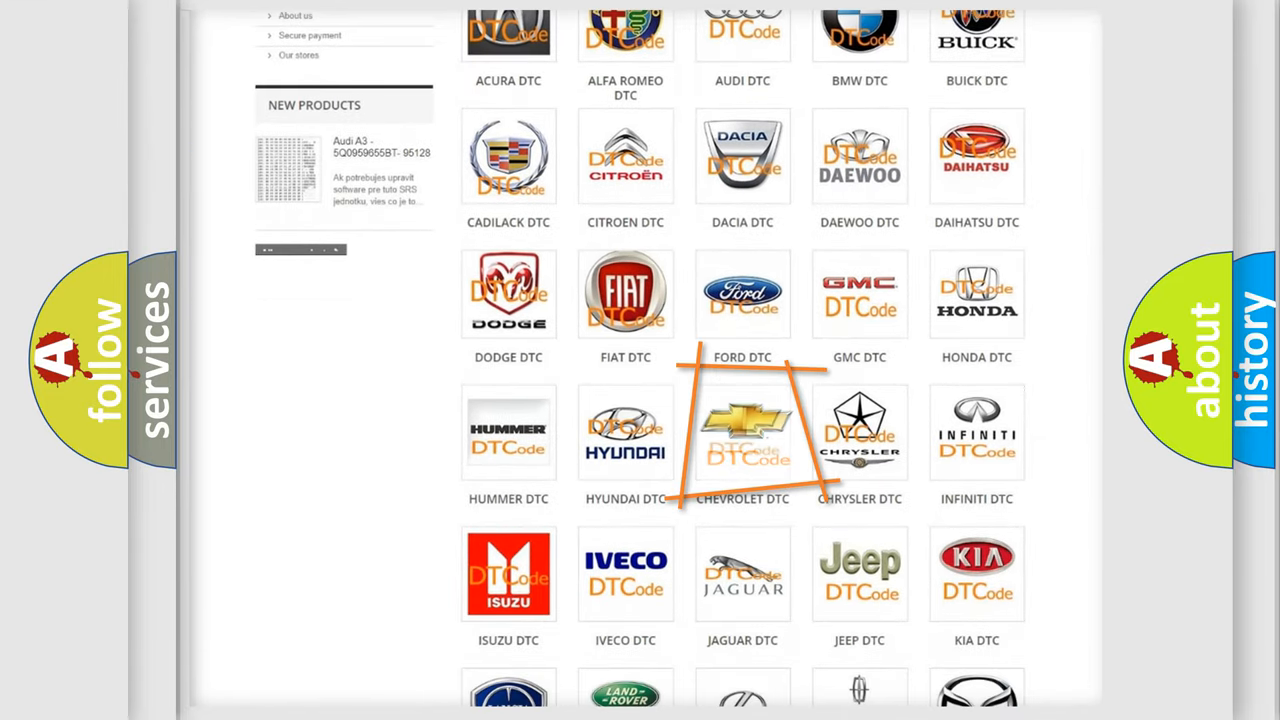